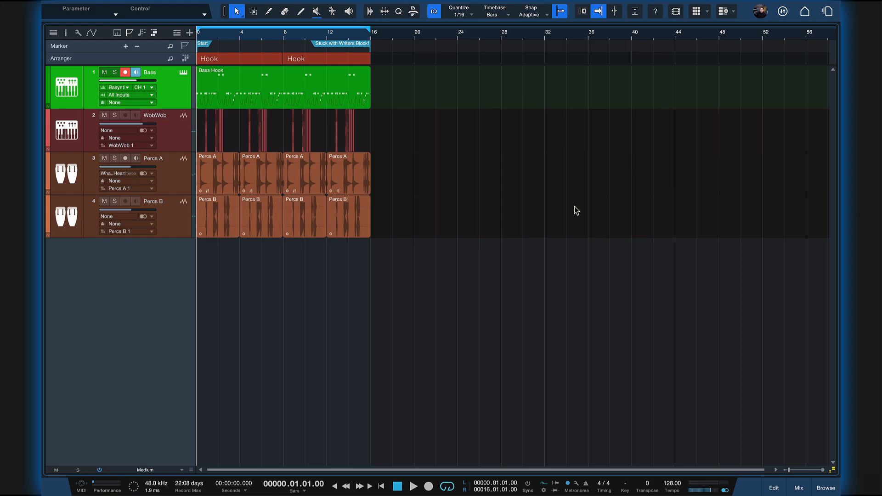
pyautogui.moveTo(832, 479)
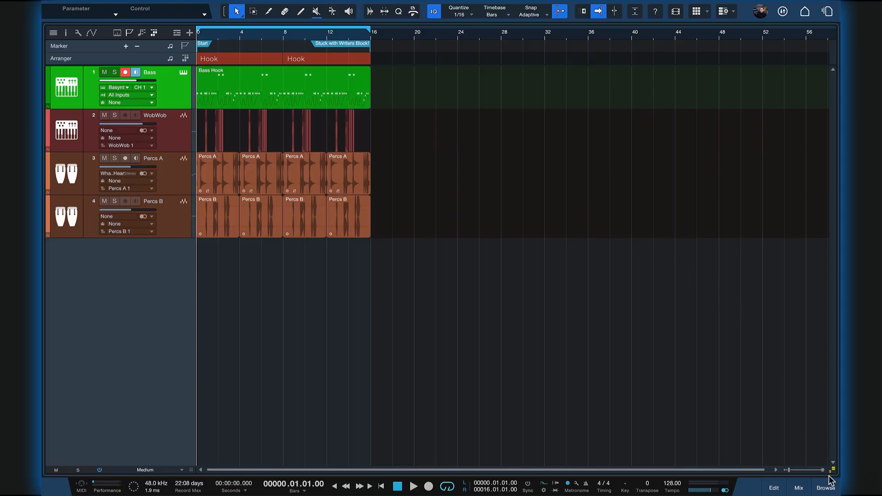
# Browse files on disk and select the 092W26-01.wav, then the 090W23-02.wav sample.
pyautogui.click(825, 488)
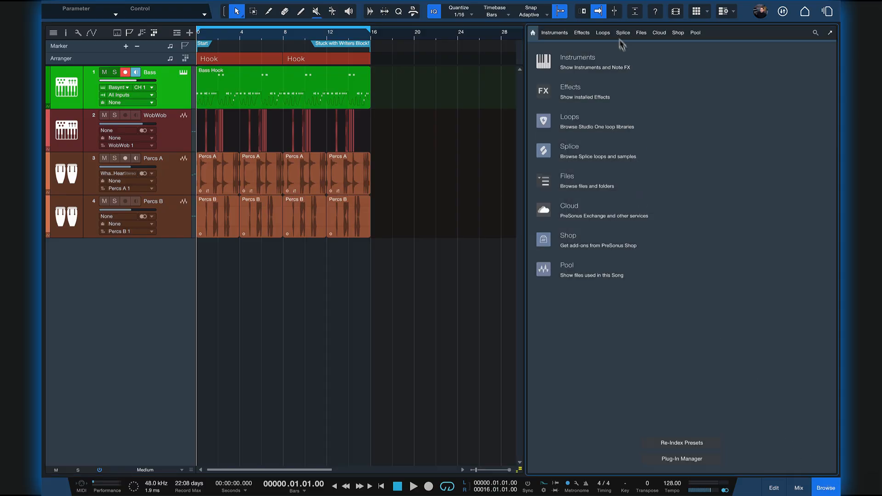
pyautogui.click(640, 32)
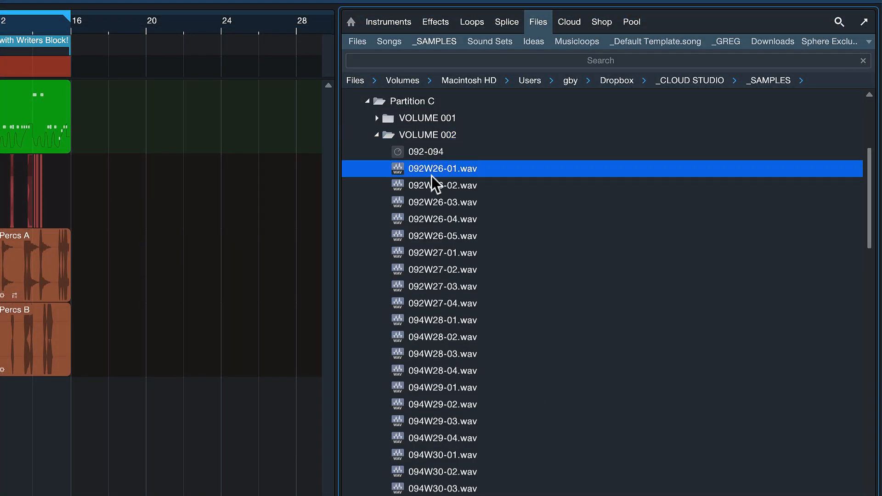
pyautogui.click(442, 236)
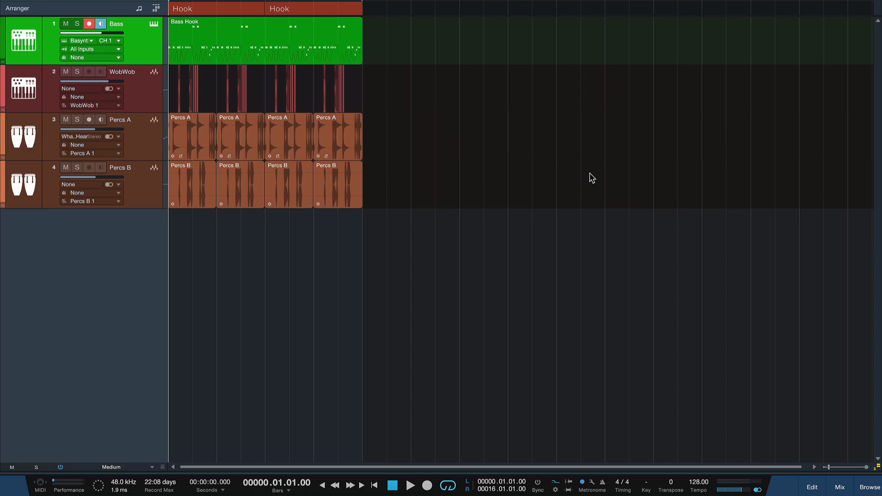
pyautogui.click(411, 485)
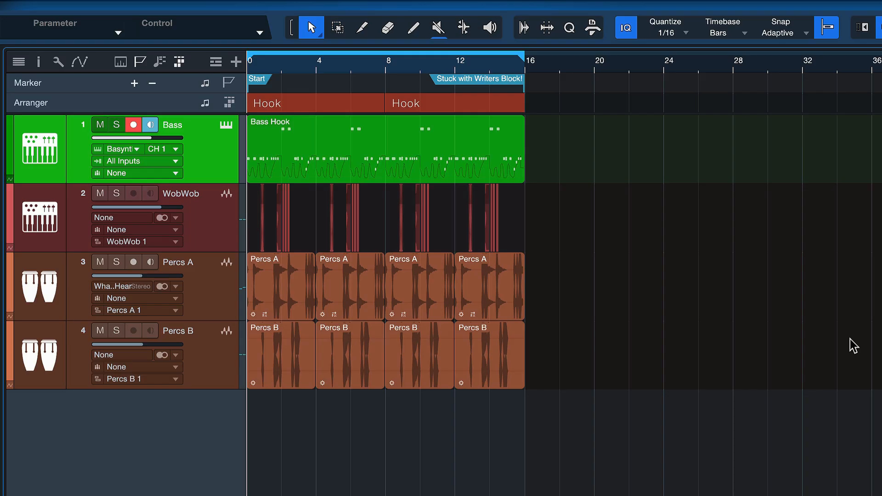
pyautogui.click(827, 487)
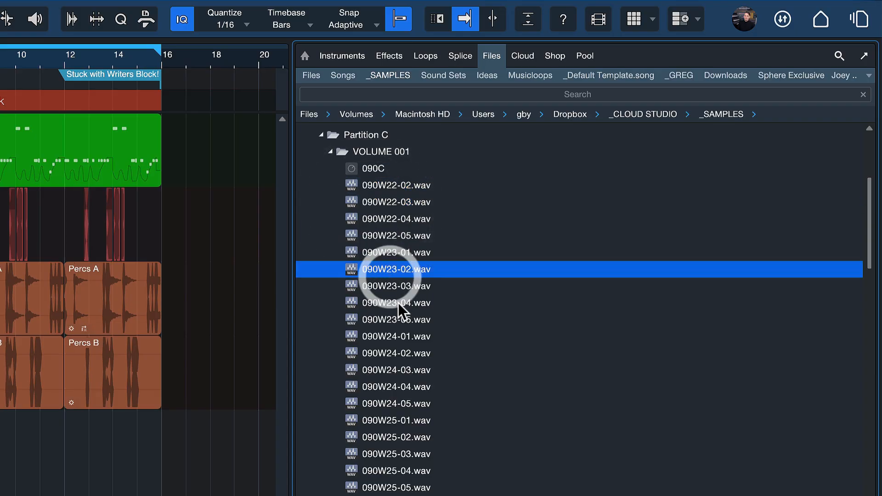
pyautogui.click(396, 302)
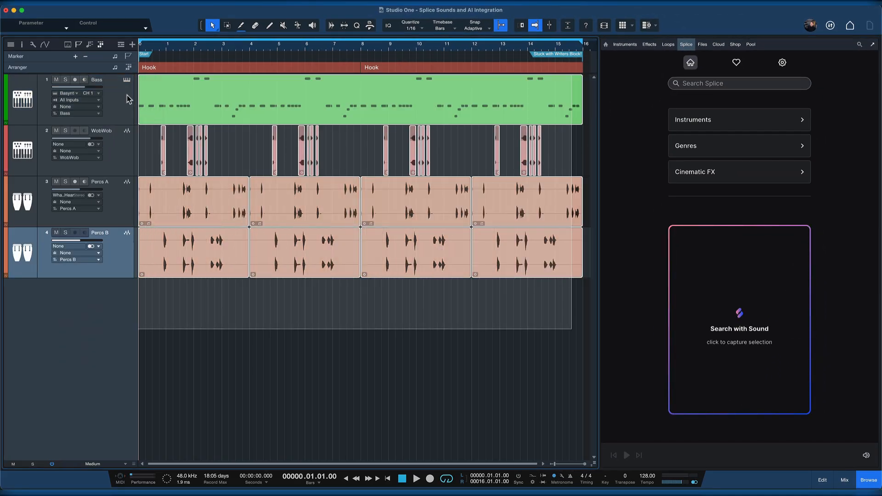
# Capture the song as a Search with Sound reference to get 50 matching loops.
pyautogui.click(75, 80)
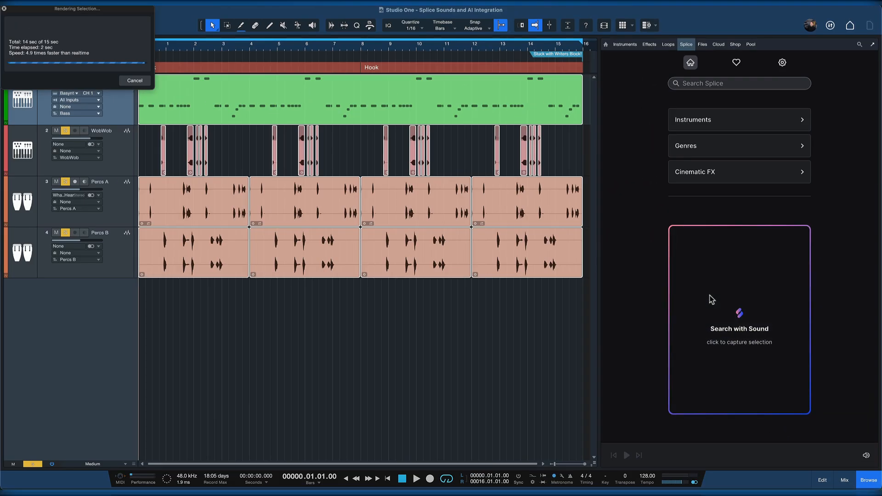
pyautogui.click(739, 318)
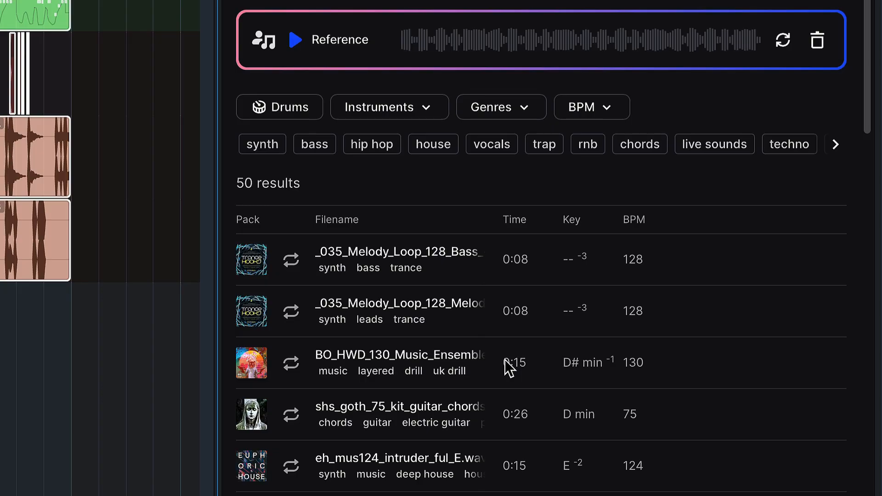
pyautogui.moveTo(292, 264)
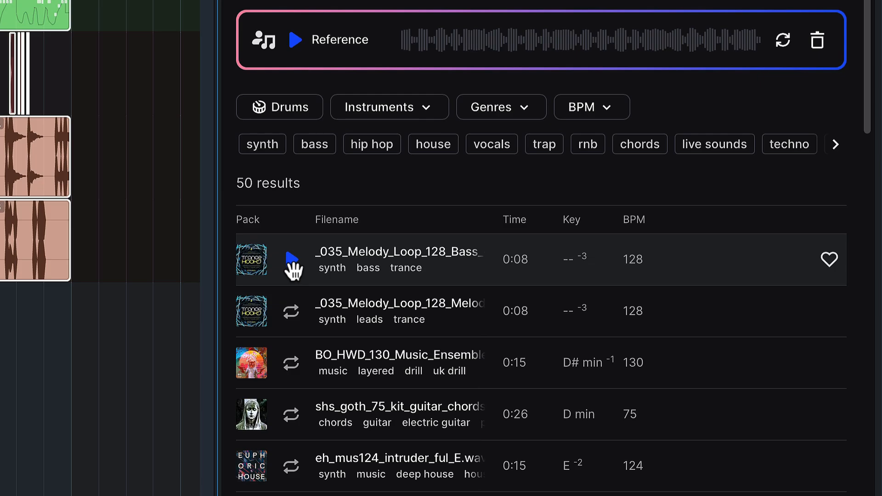
# Preview the first matching melody loop and the BO_HWD_130 music ensemble loop.
pyautogui.click(292, 259)
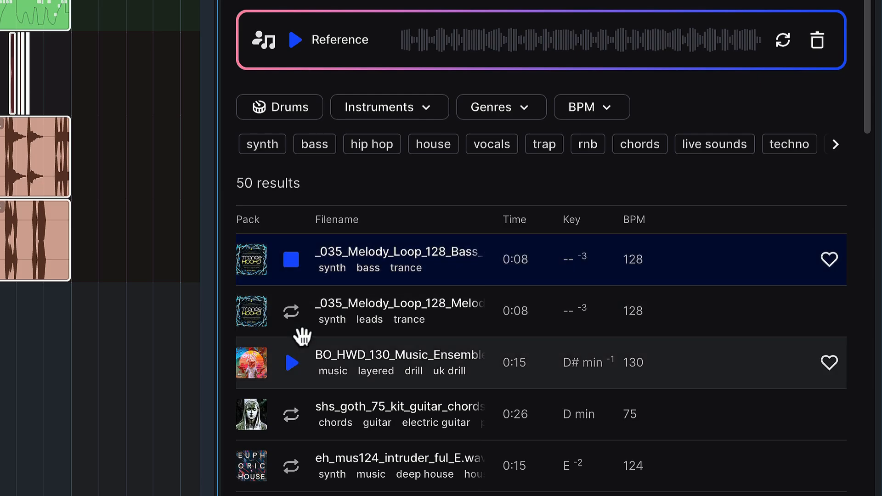
pyautogui.click(292, 363)
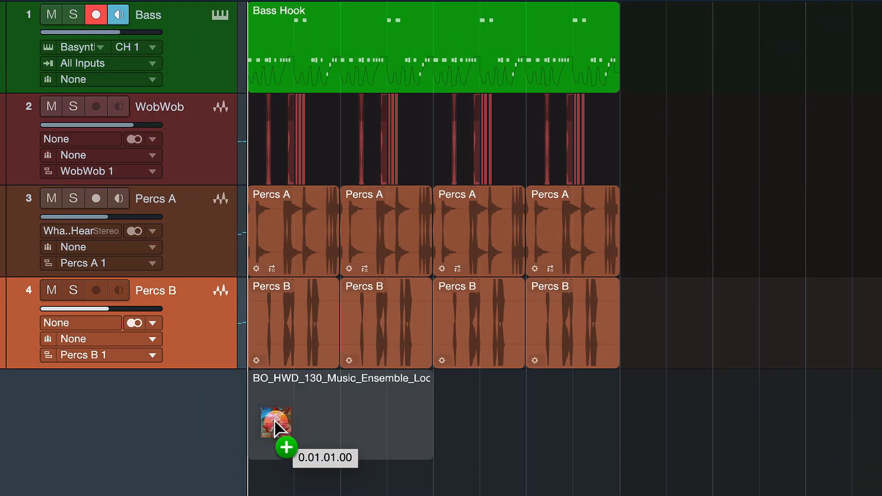
# Drop the BO_HWD_130 loop below track 4 to create track 5.
pyautogui.click(276, 422)
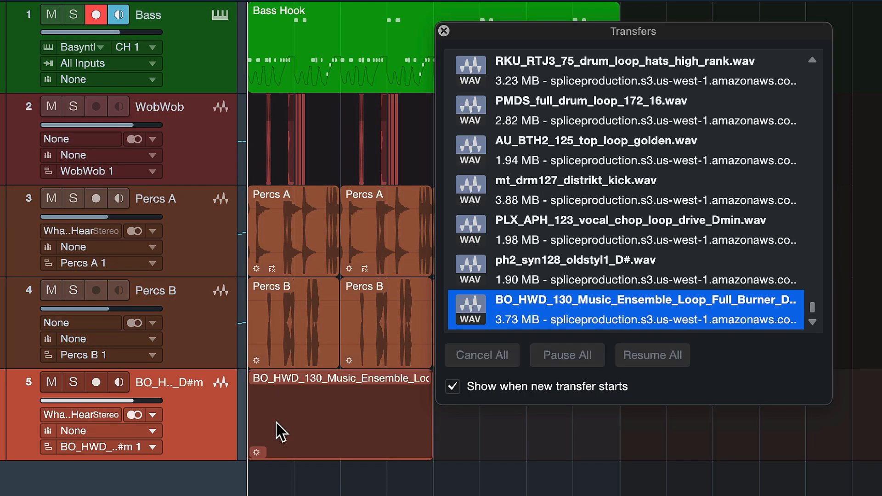
pyautogui.click(444, 30)
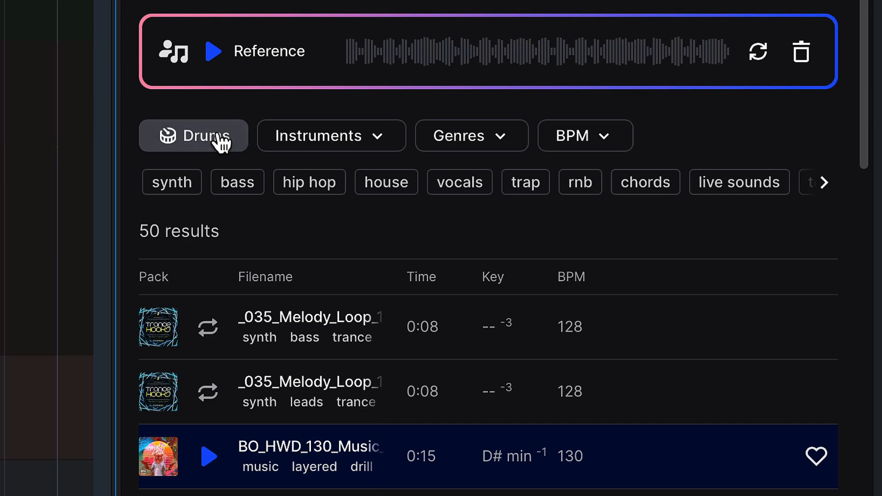
# Filter the Splice matches to drums in the tech house genre.
pyautogui.click(471, 136)
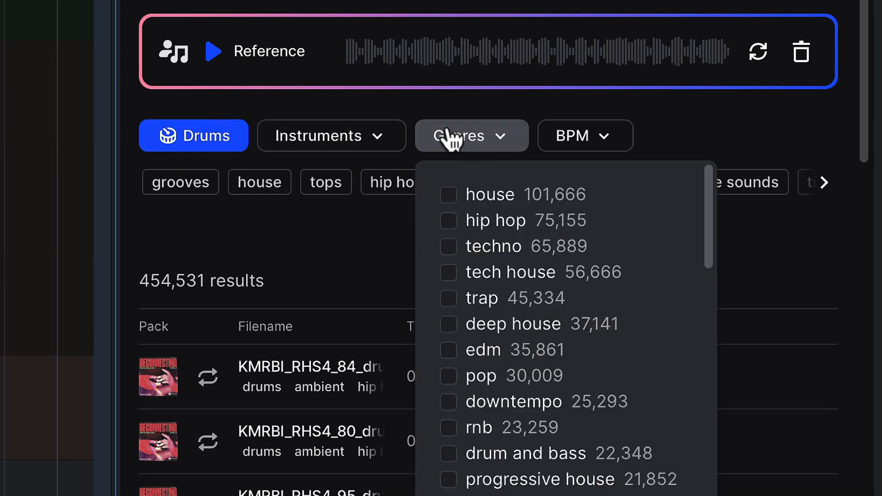
pyautogui.moveTo(450, 284)
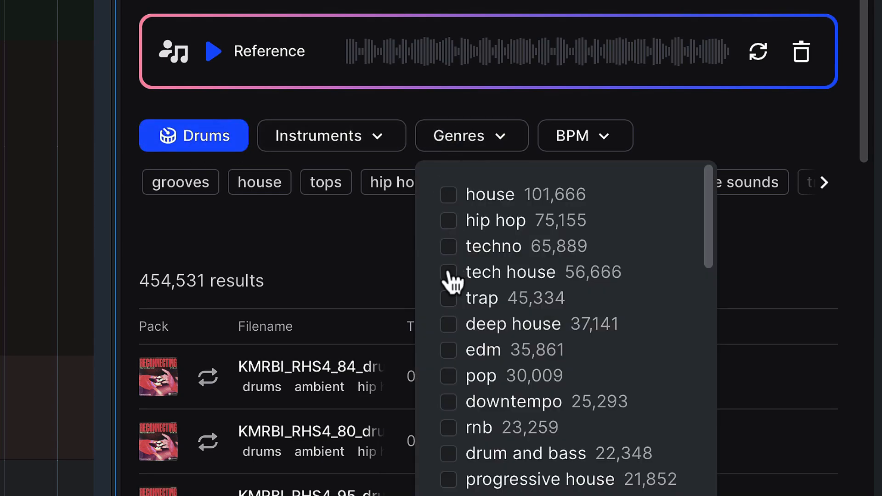
pyautogui.click(448, 272)
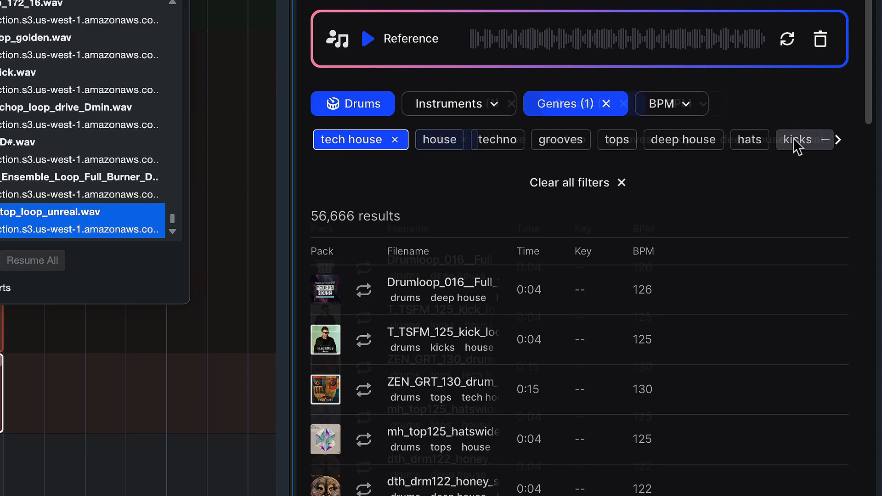
# Narrow results to kicks and preview the T_TSFM_125 kick loop.
pyautogui.click(796, 140)
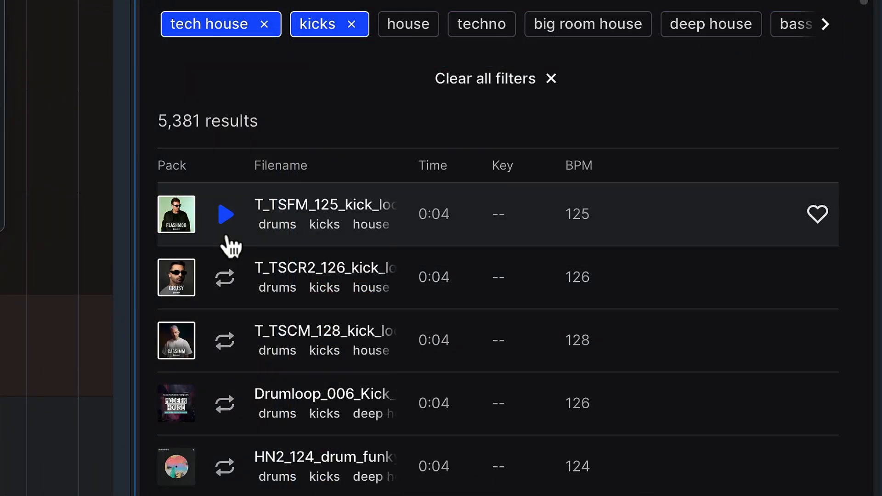
pyautogui.click(225, 214)
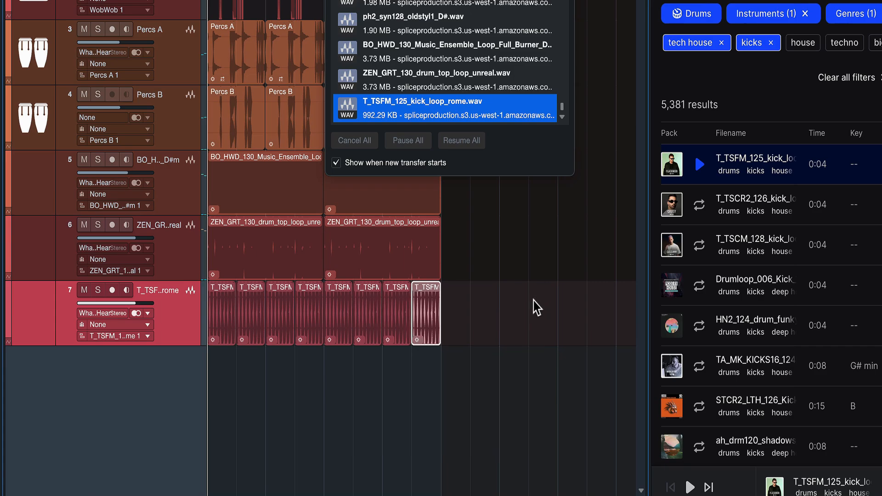
# Dismiss the Transfers window and play the seven-track song from the start.
pyautogui.click(355, 140)
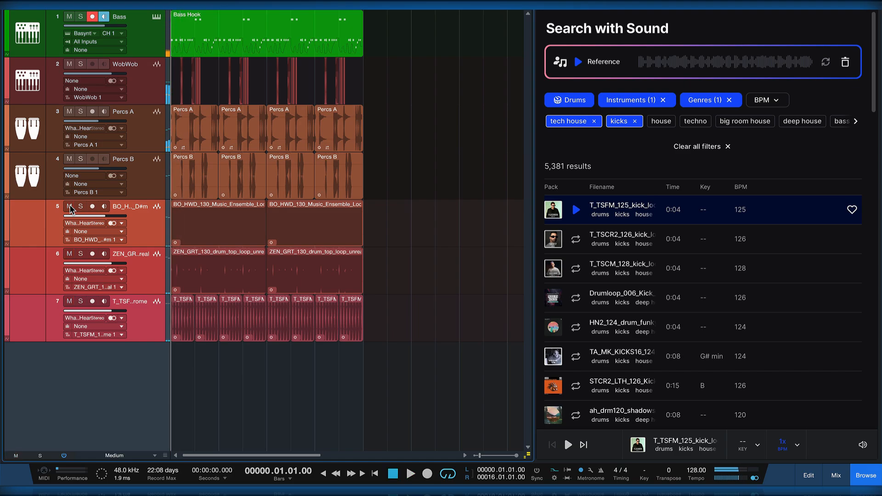
pyautogui.click(411, 473)
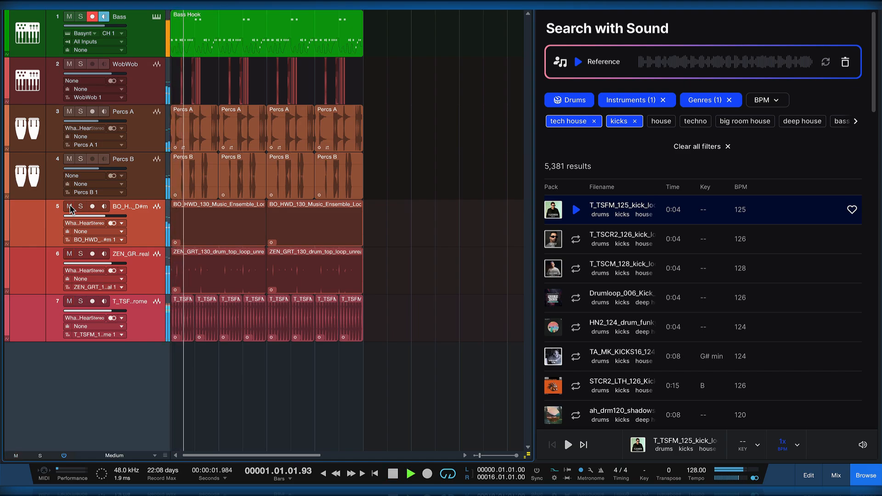